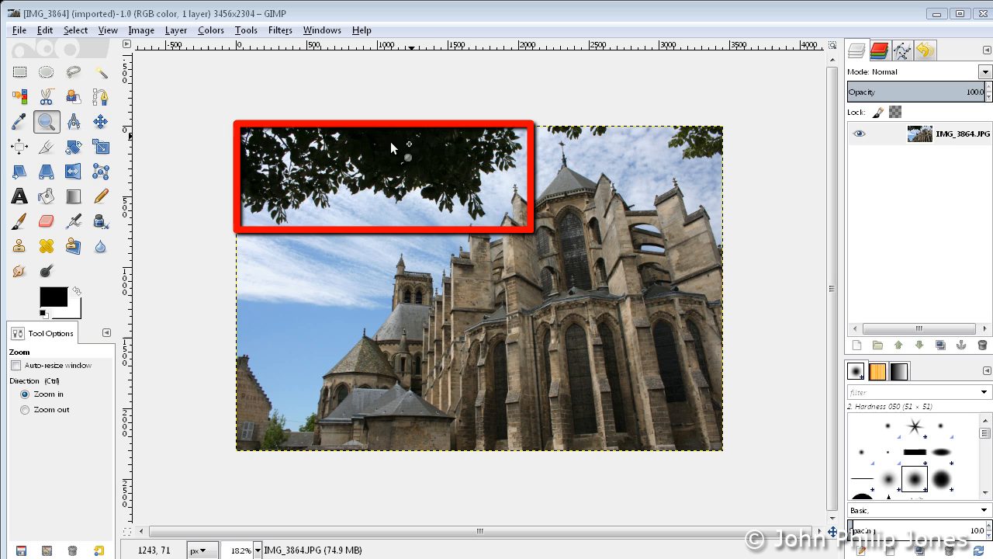
{"action": "mouse_move", "coordinate": [421, 161]}
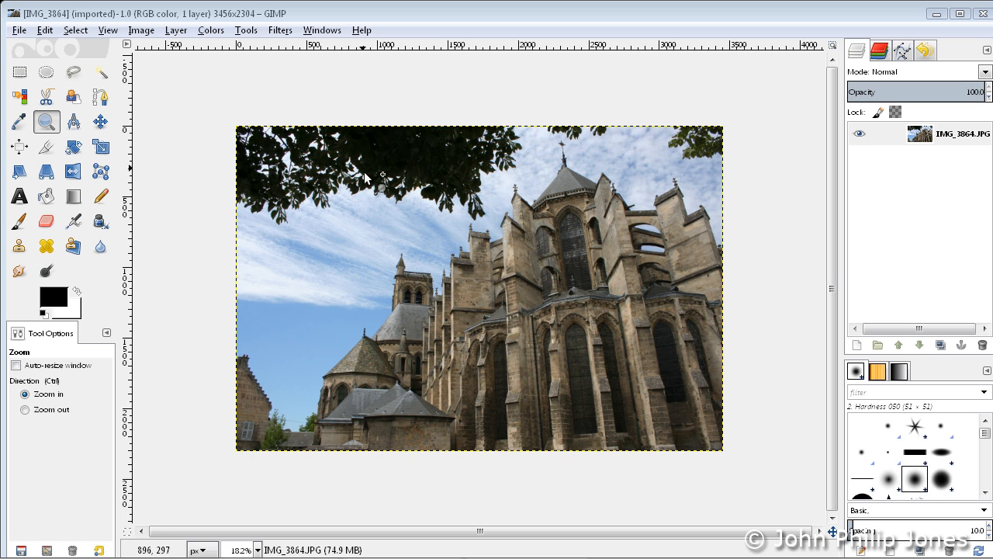
{"action": "mouse_move", "coordinate": [420, 170]}
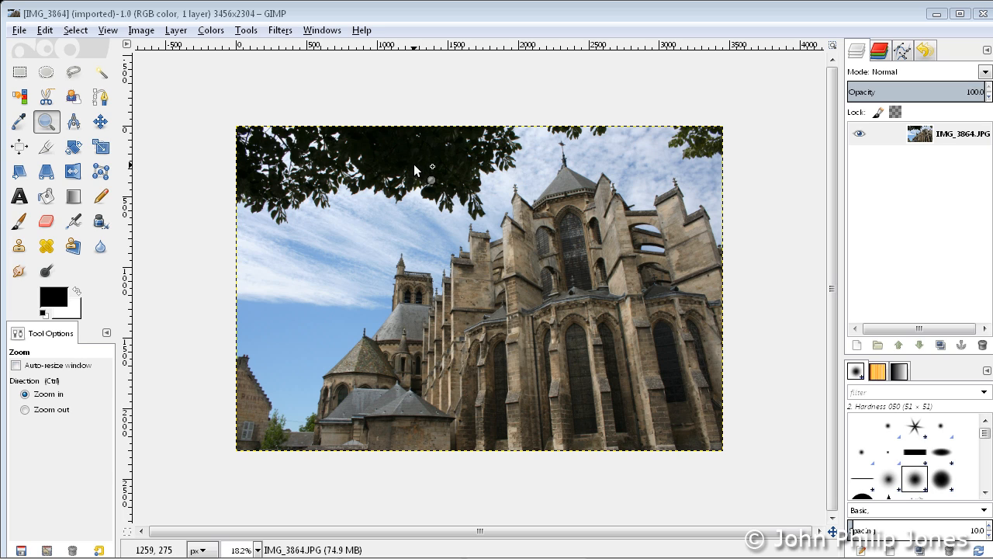
{"action": "mouse_move", "coordinate": [416, 169]}
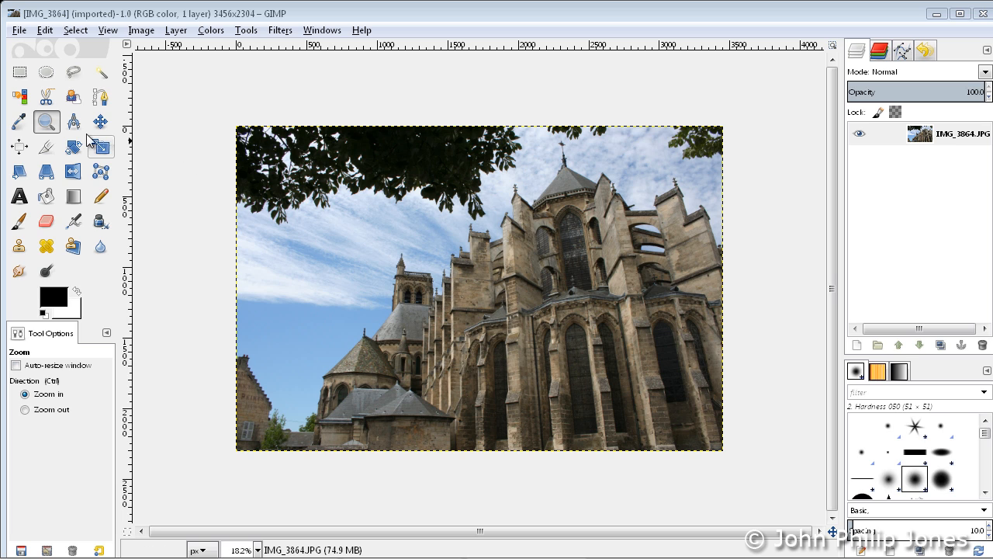
Zoom into the dark overhanging leaves at the top of the photo, reaching 30.3%.
{"action": "left_click", "coordinate": [46, 121]}
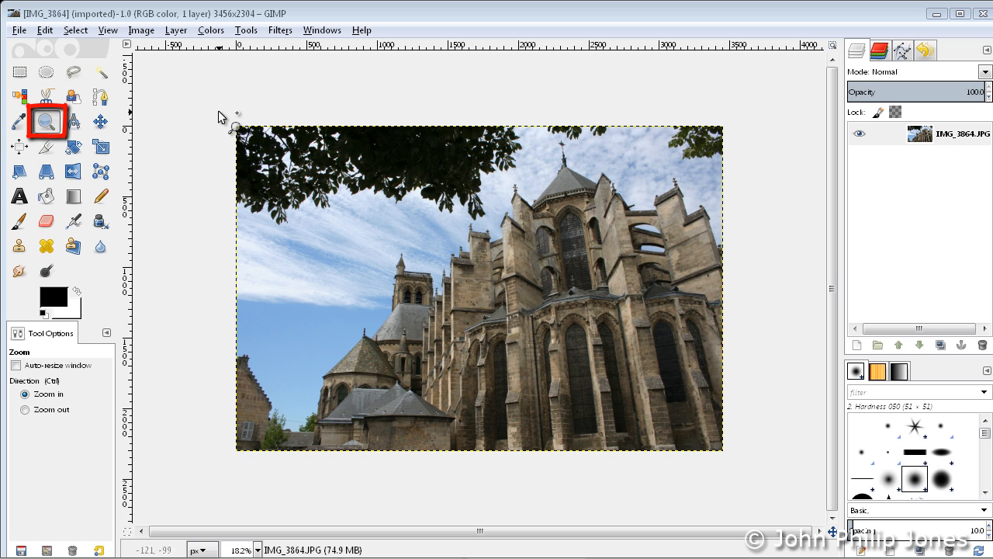
{"action": "left_click_drag", "start_coordinate": [219, 118], "coordinate": [559, 229]}
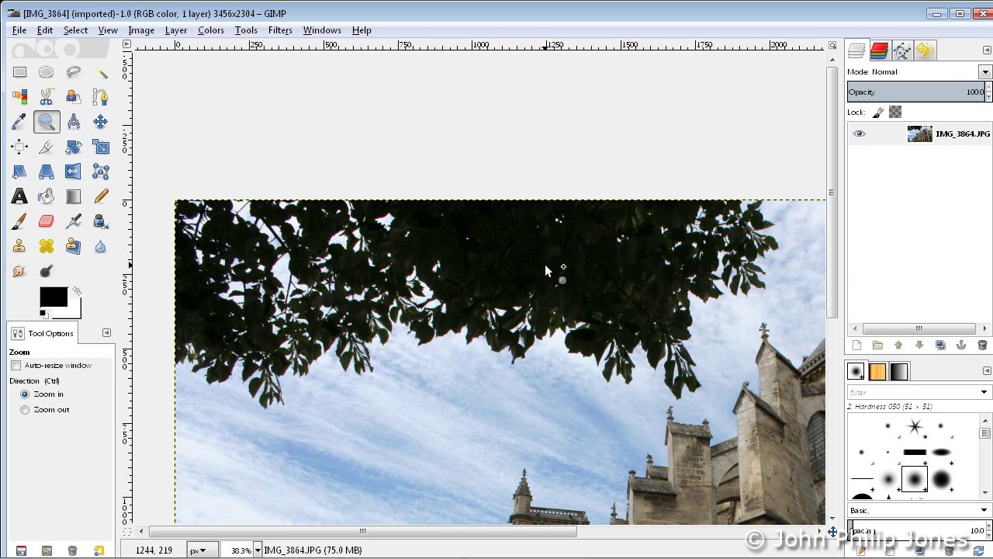
{"action": "mouse_move", "coordinate": [551, 265]}
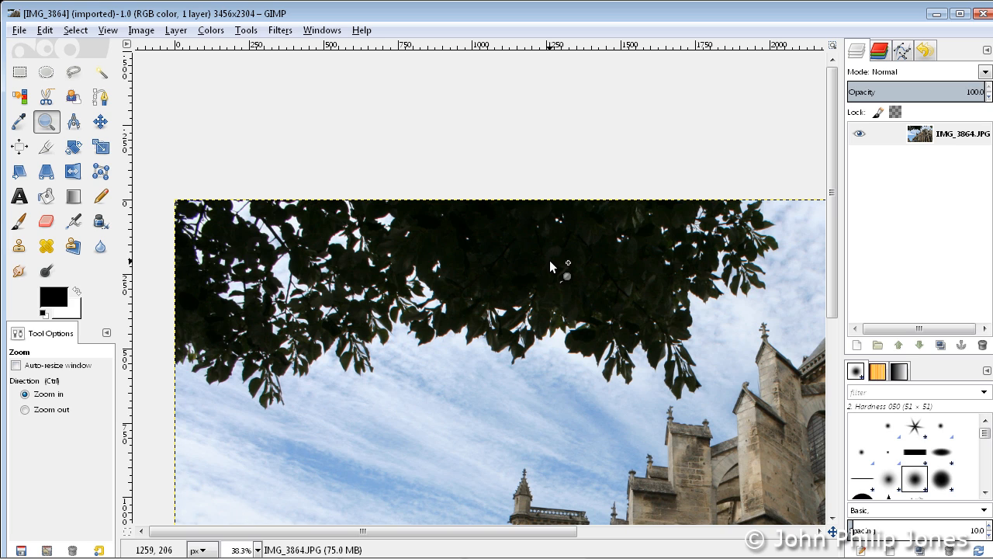
Pick the Fuzzy Select tool in Add mode to build the leaf selection.
{"action": "left_click", "coordinate": [101, 75]}
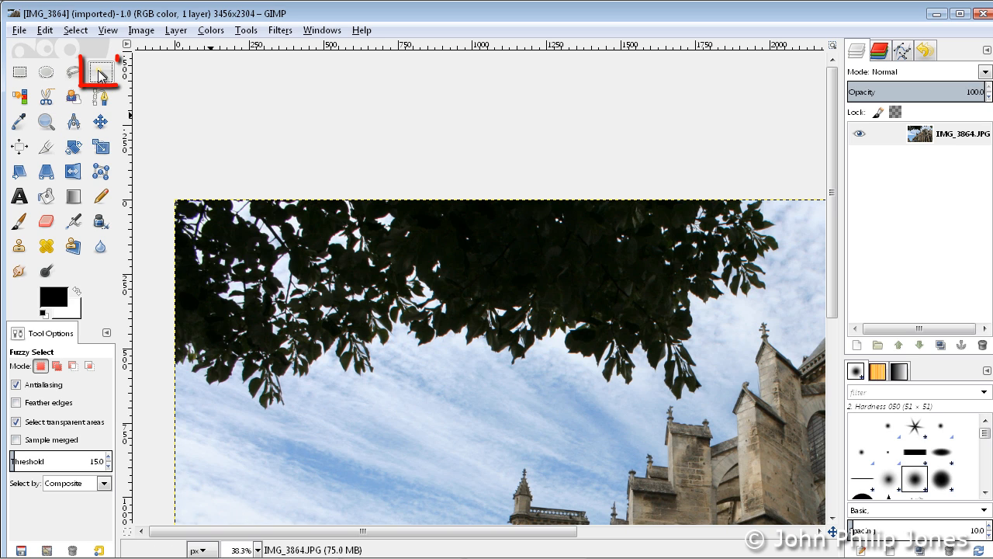
{"action": "left_click", "coordinate": [102, 71]}
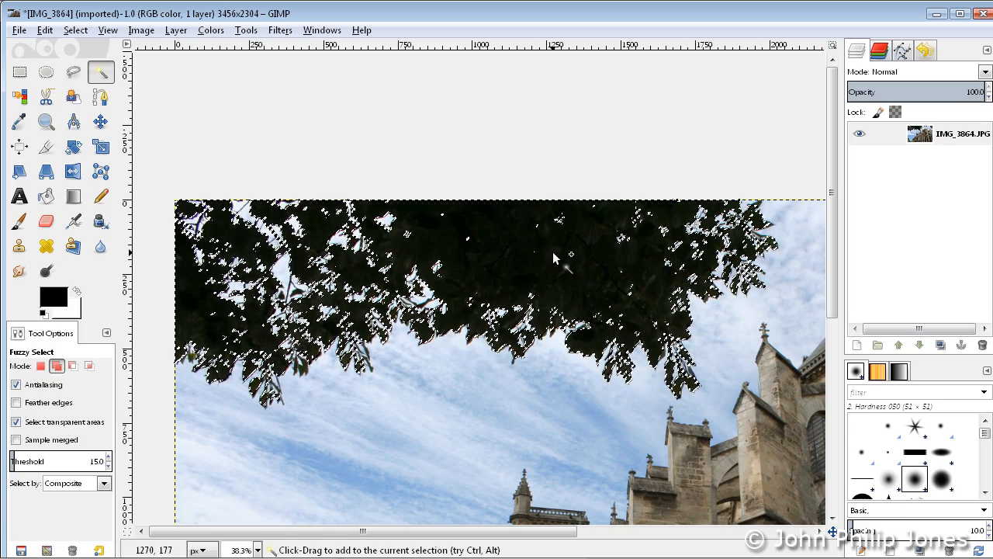
{"action": "mouse_move", "coordinate": [101, 76]}
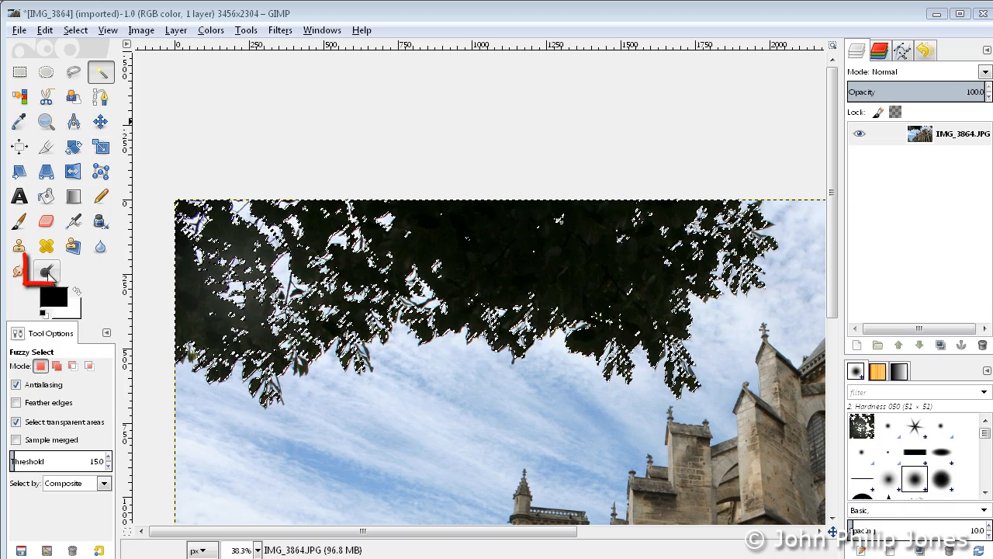
Set up the Dodge/Burn tool in Dodge mode for lightening the shadows.
{"action": "left_click", "coordinate": [45, 271]}
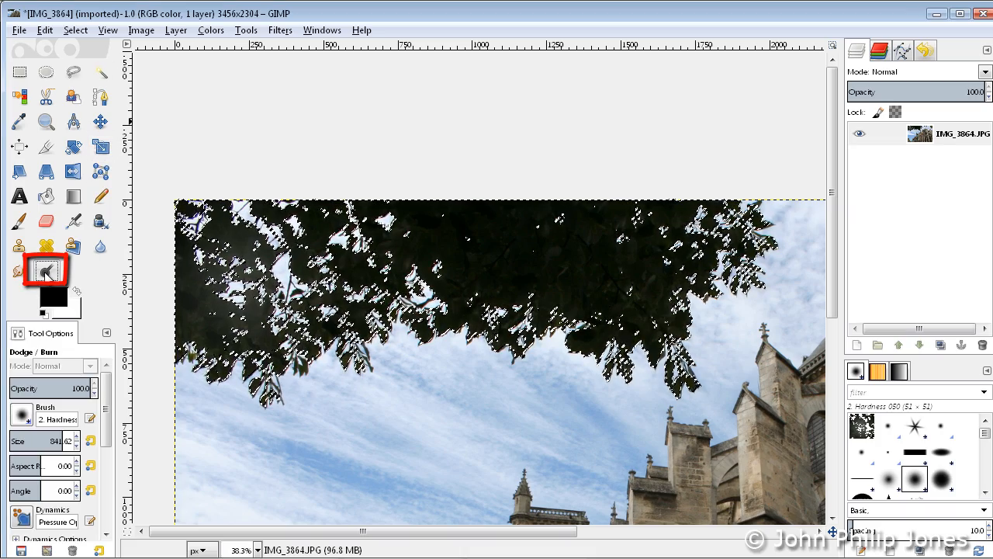
{"action": "mouse_move", "coordinate": [45, 269]}
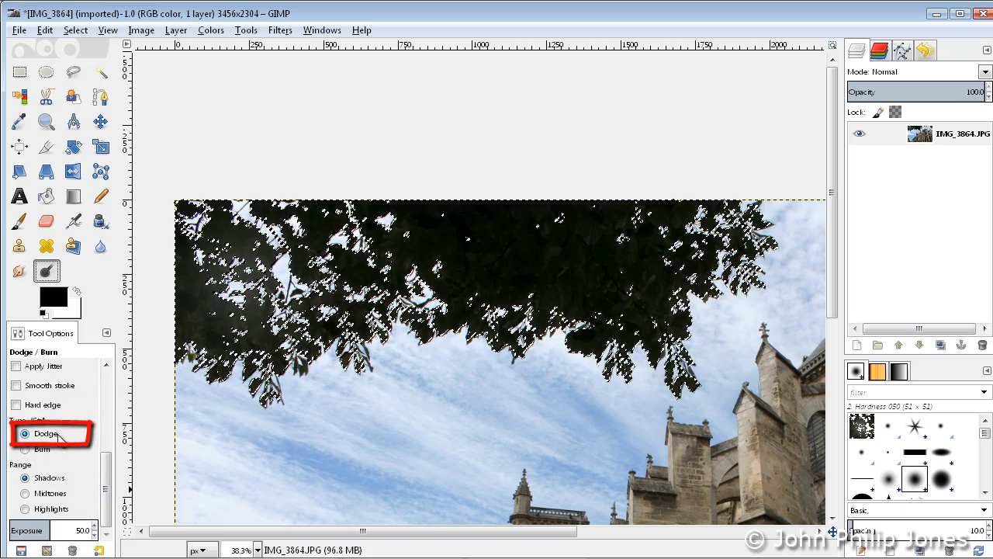
{"action": "left_click", "coordinate": [24, 478]}
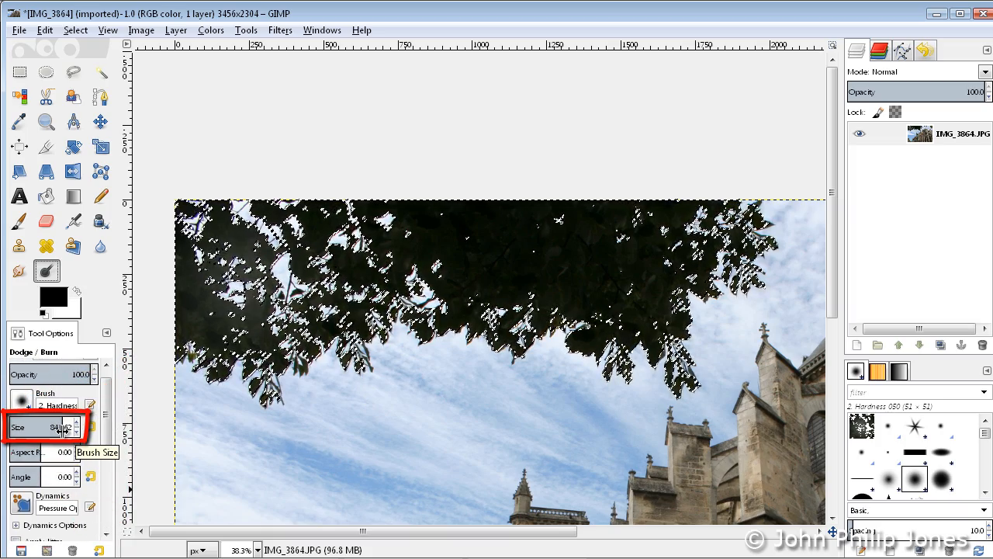
{"action": "mouse_move", "coordinate": [241, 423]}
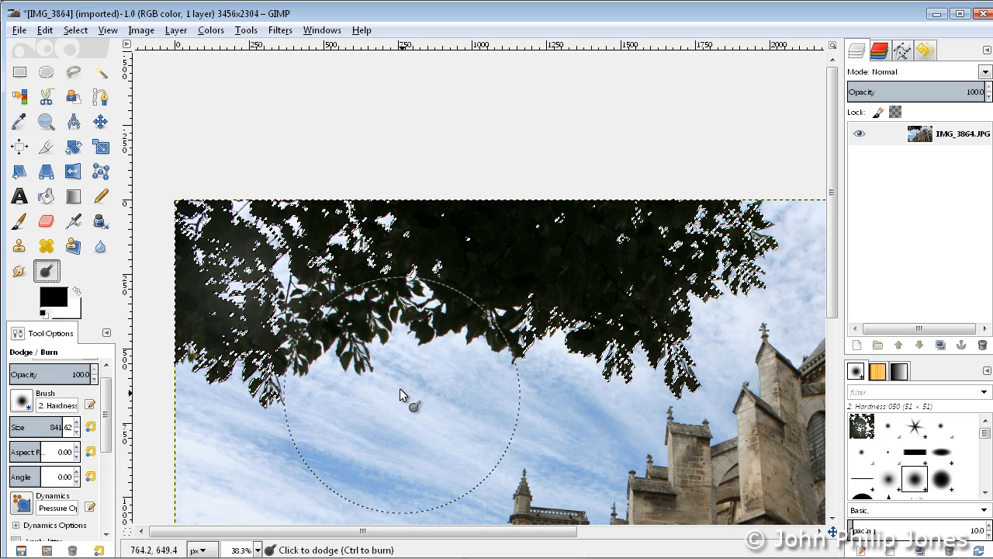
Dodge-paint the selected leaves from the left across the top until noticeably lighter.
{"action": "left_click_drag", "start_coordinate": [399, 394], "coordinate": [372, 424]}
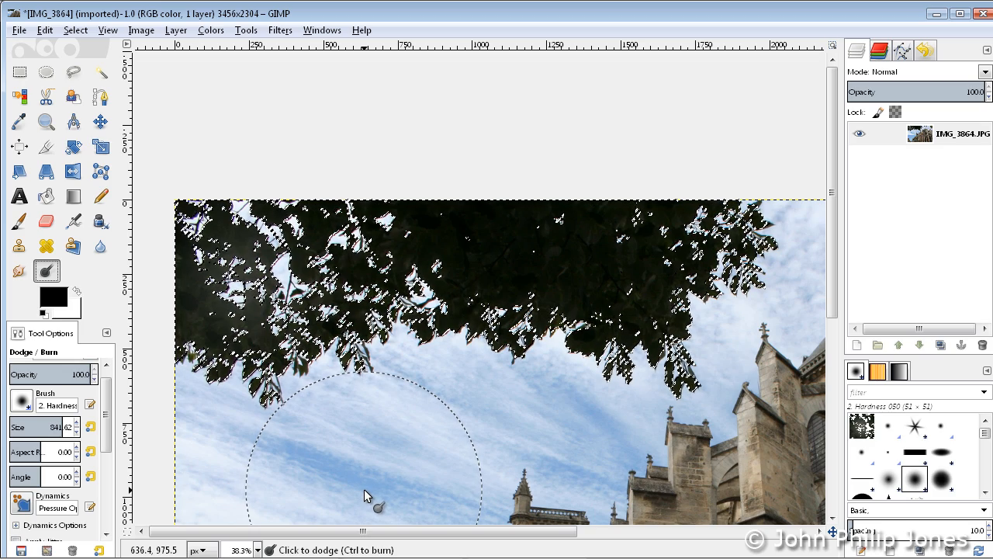
{"action": "left_click", "coordinate": [367, 496]}
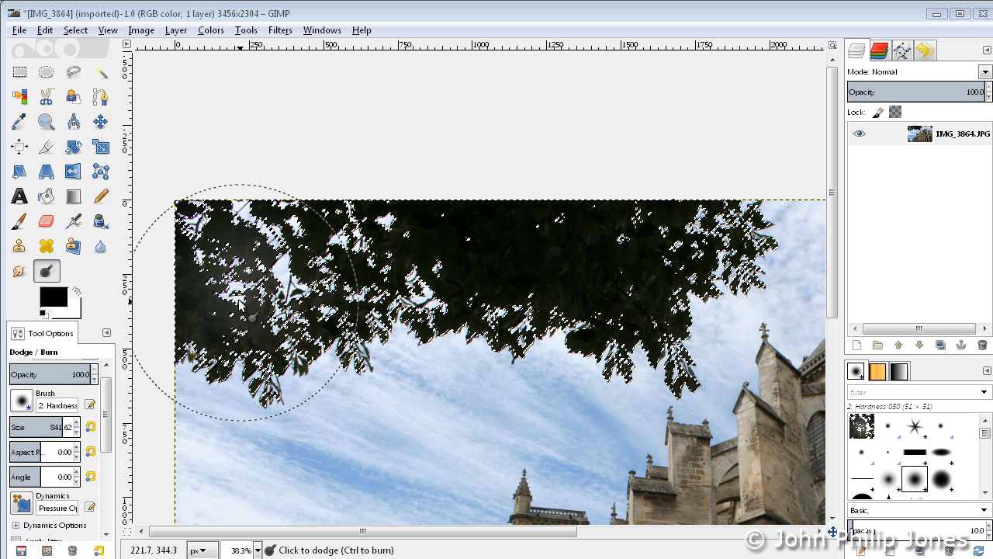
{"action": "left_click", "coordinate": [236, 297]}
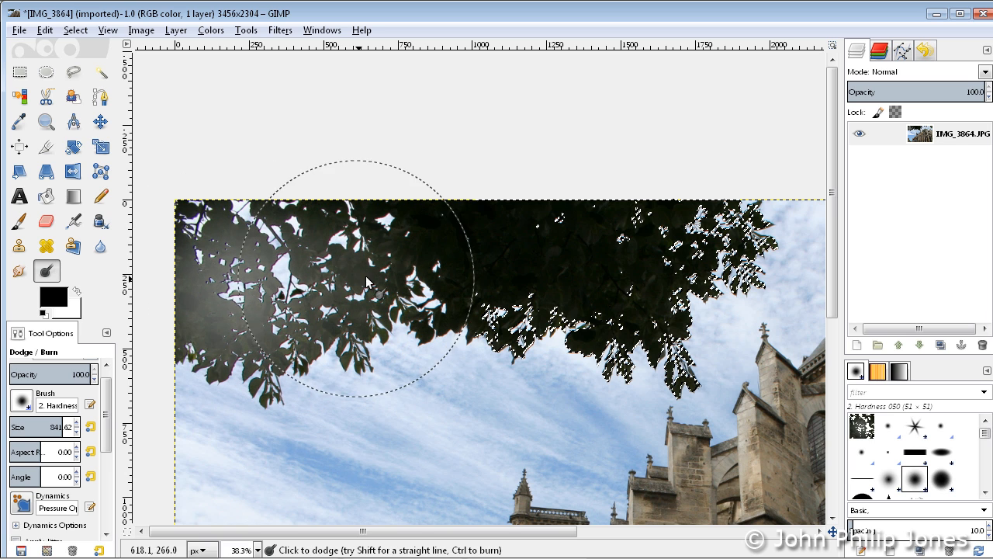
{"action": "left_click_drag", "start_coordinate": [369, 282], "coordinate": [508, 291]}
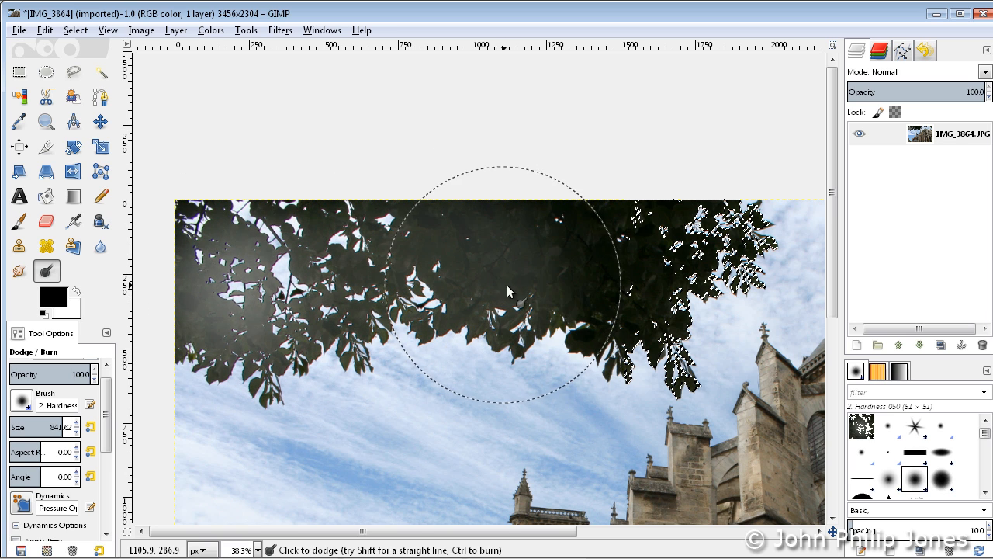
{"action": "left_click_drag", "start_coordinate": [508, 291], "coordinate": [656, 291]}
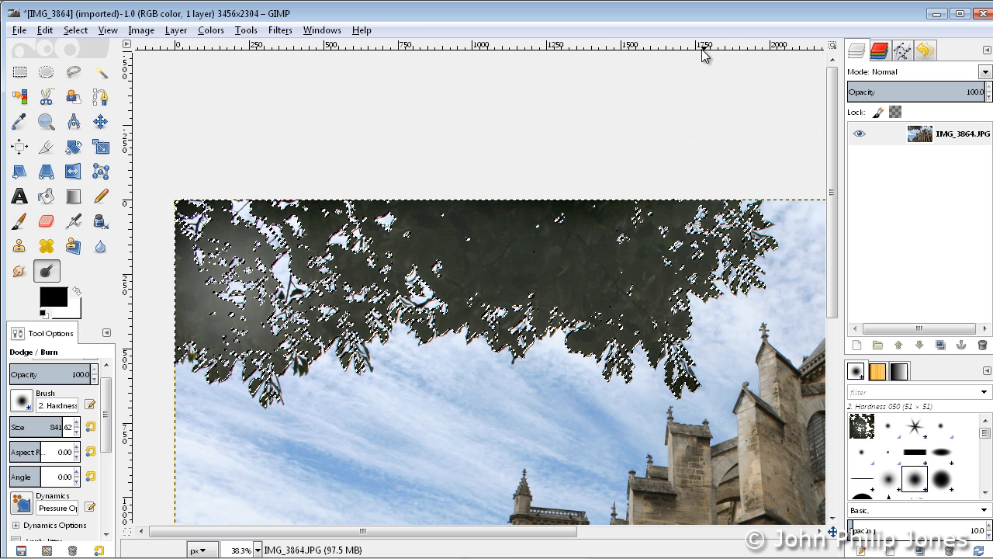
{"action": "mouse_move", "coordinate": [686, 74]}
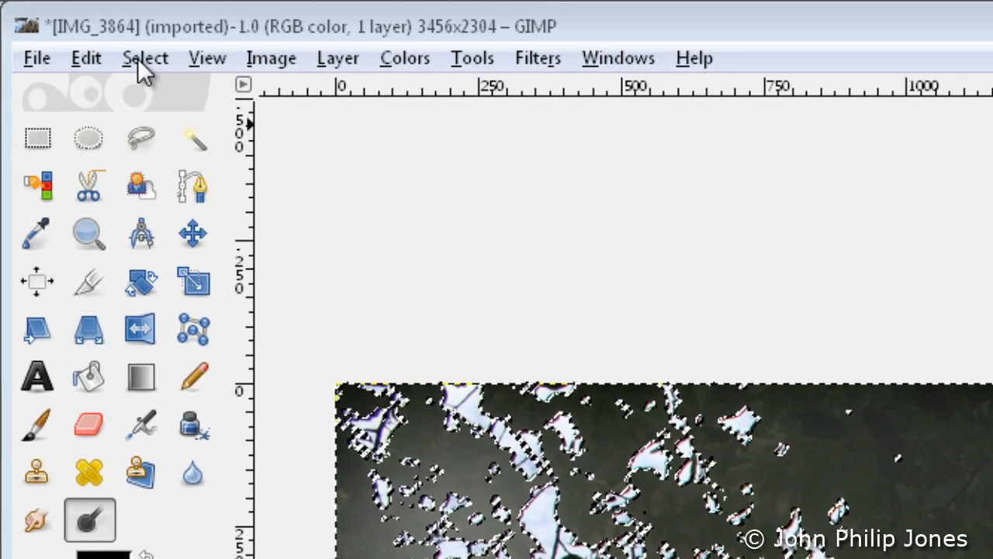
Clear the leaf selection with Select > None.
{"action": "left_click", "coordinate": [142, 58]}
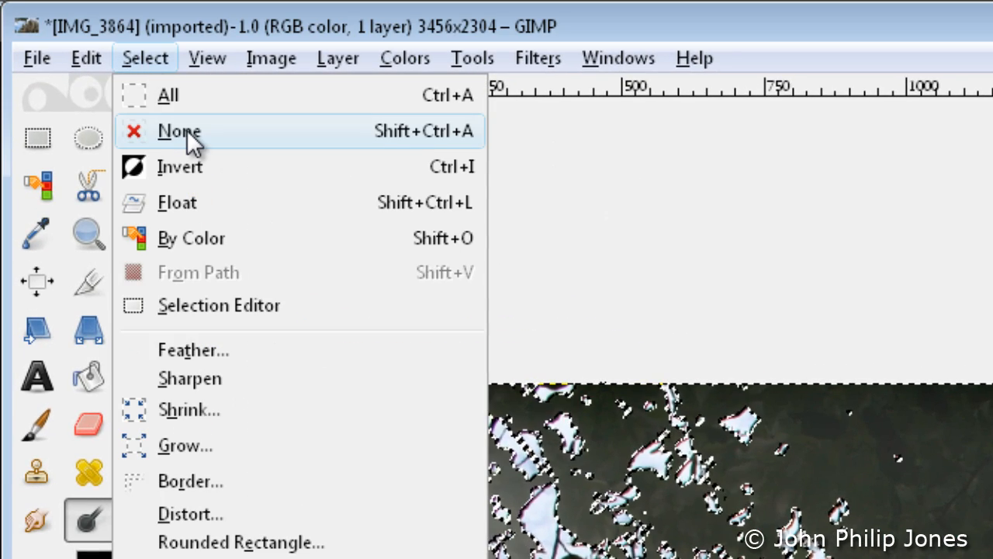
{"action": "left_click", "coordinate": [178, 130]}
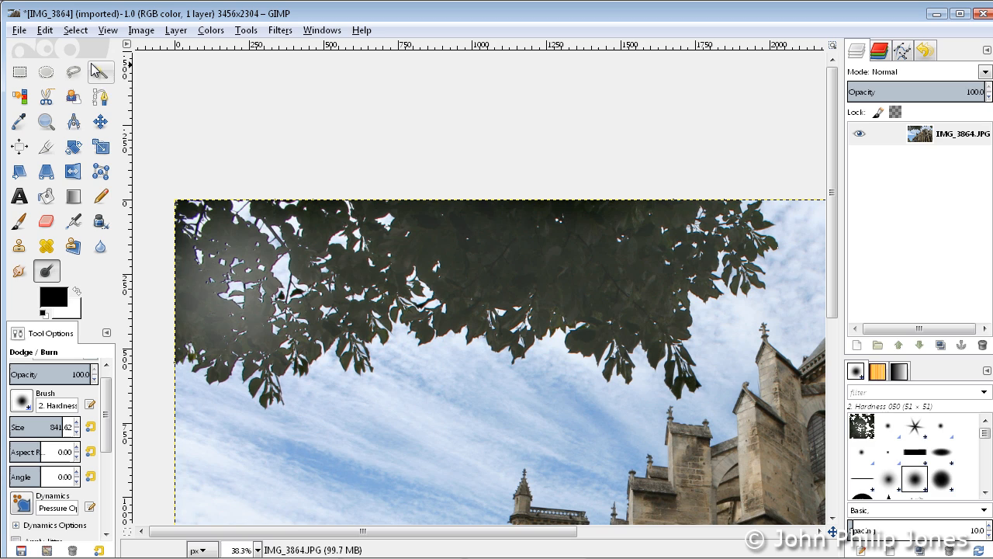
{"action": "mouse_move", "coordinate": [100, 69]}
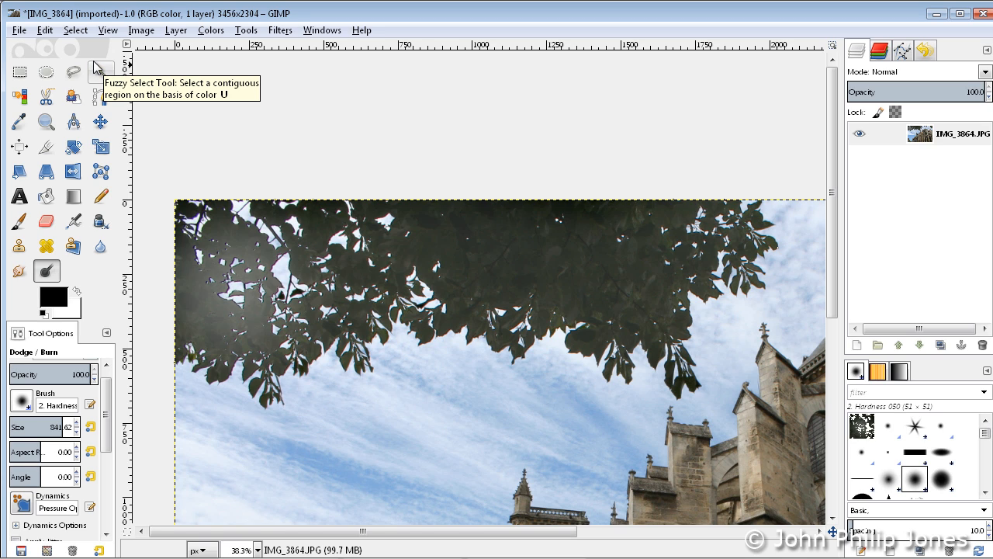
{"action": "mouse_move", "coordinate": [99, 68]}
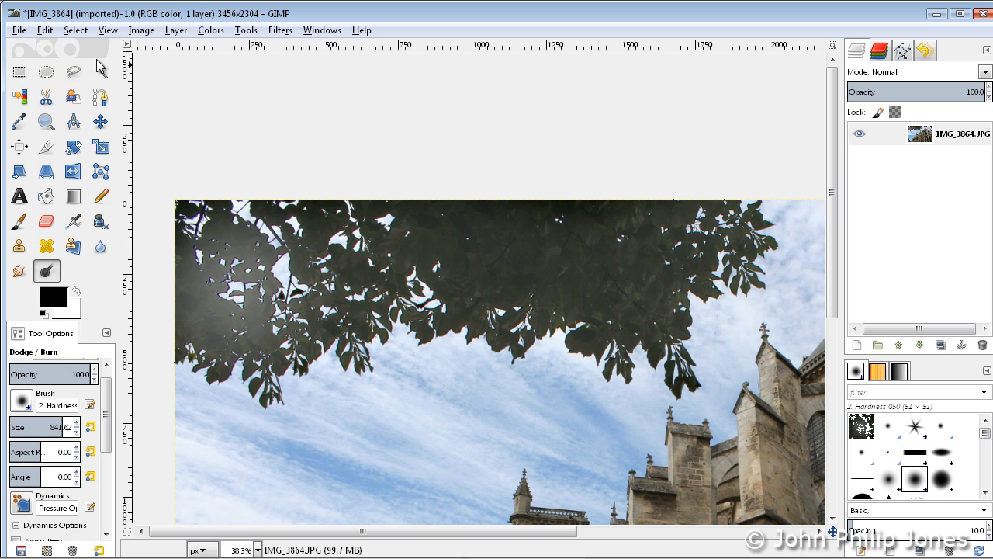
{"action": "mouse_move", "coordinate": [233, 275]}
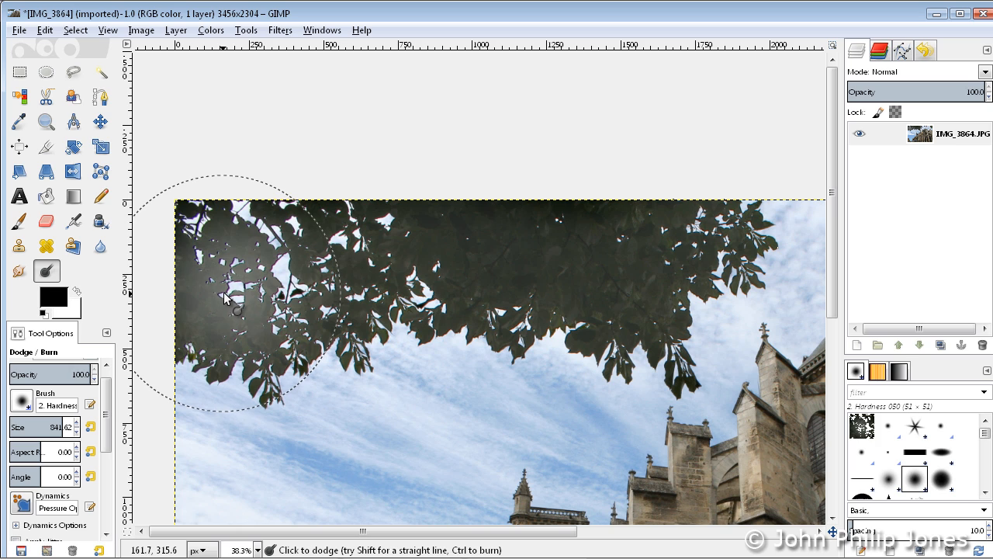
{"action": "mouse_move", "coordinate": [244, 295]}
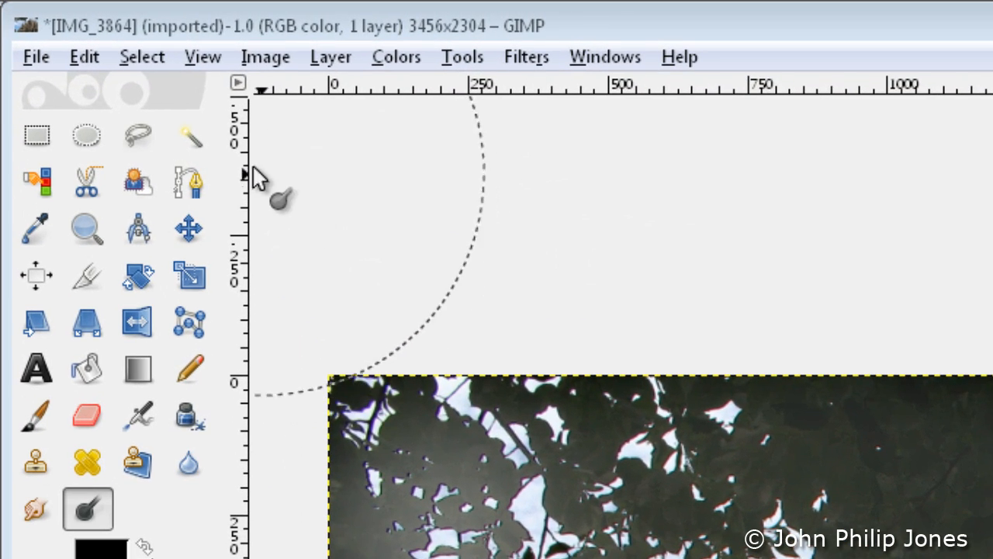
Fit the whole cathedral photo in the window from the View > Zoom submenu.
{"action": "left_click", "coordinate": [199, 57]}
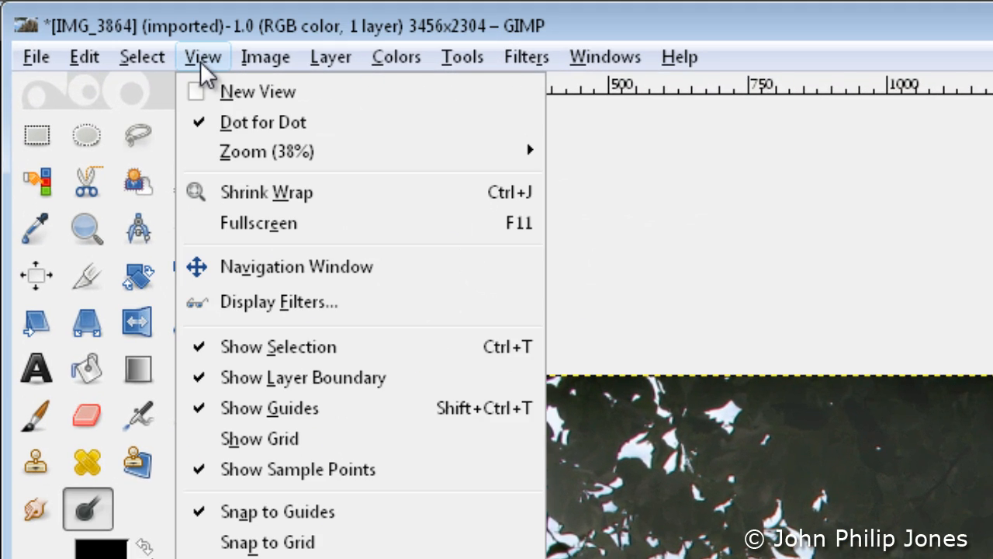
{"action": "mouse_move", "coordinate": [280, 151]}
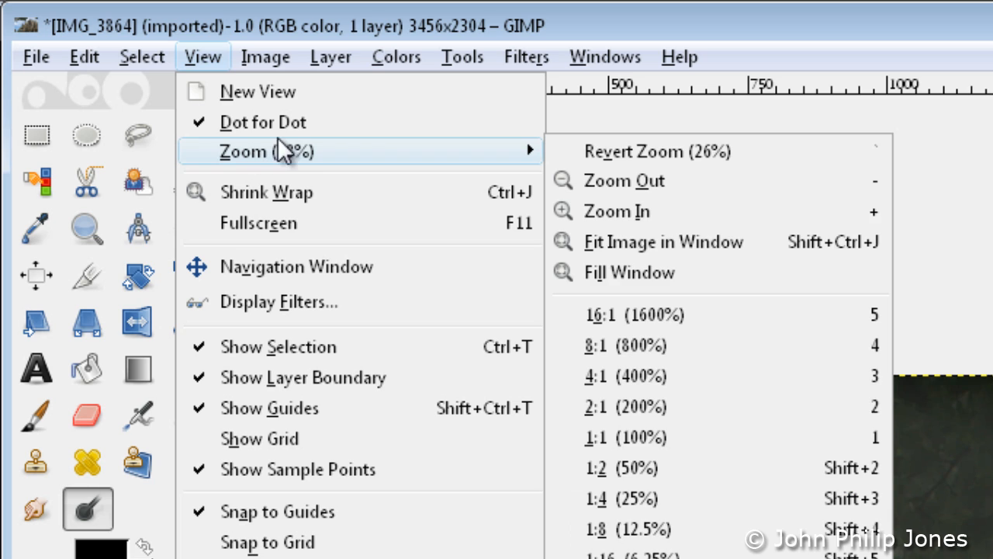
{"action": "mouse_move", "coordinate": [743, 252]}
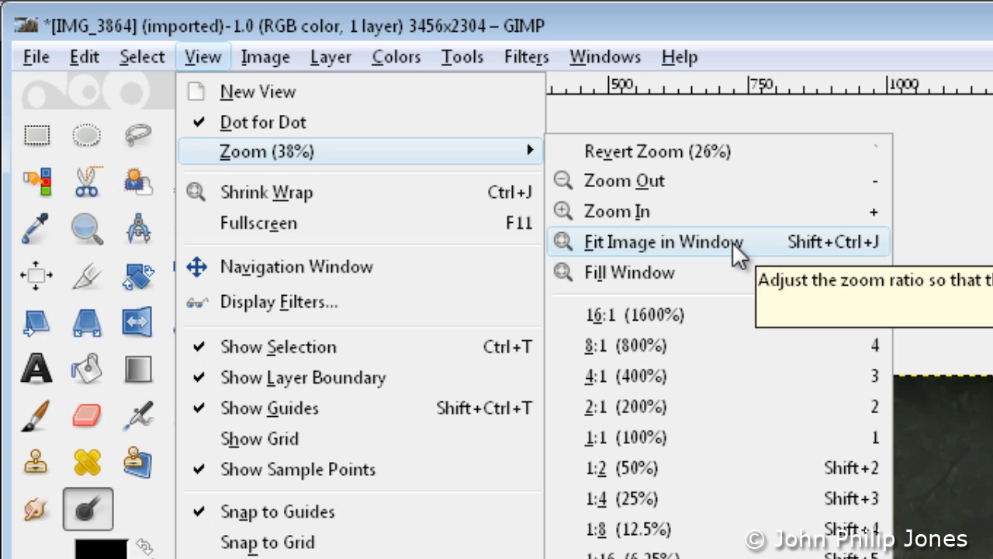
{"action": "mouse_move", "coordinate": [755, 247]}
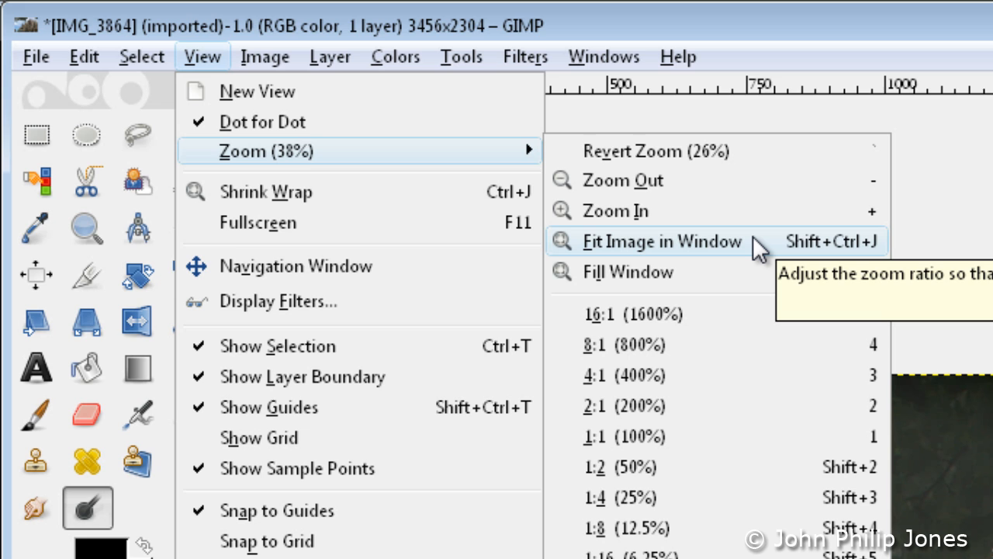
{"action": "mouse_move", "coordinate": [756, 246]}
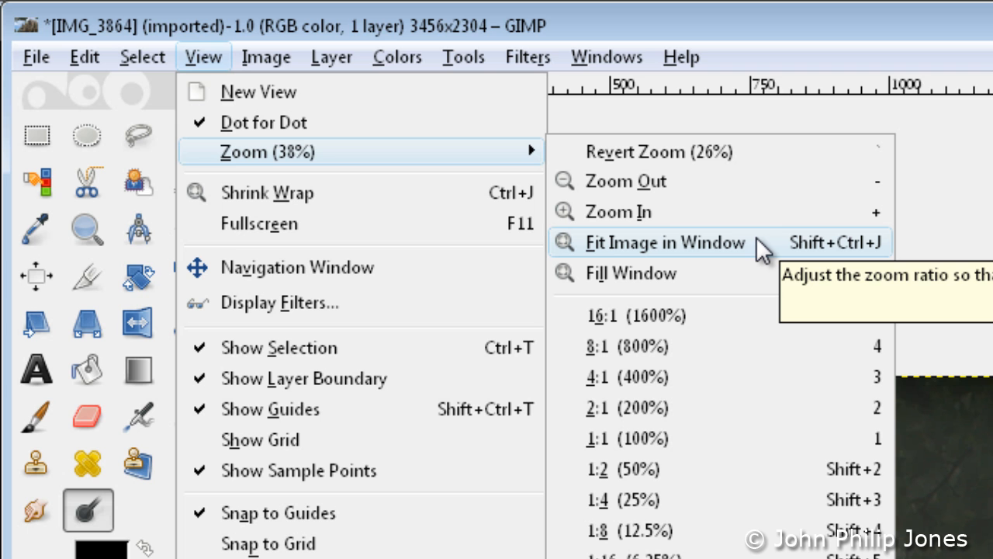
{"action": "left_click", "coordinate": [657, 243]}
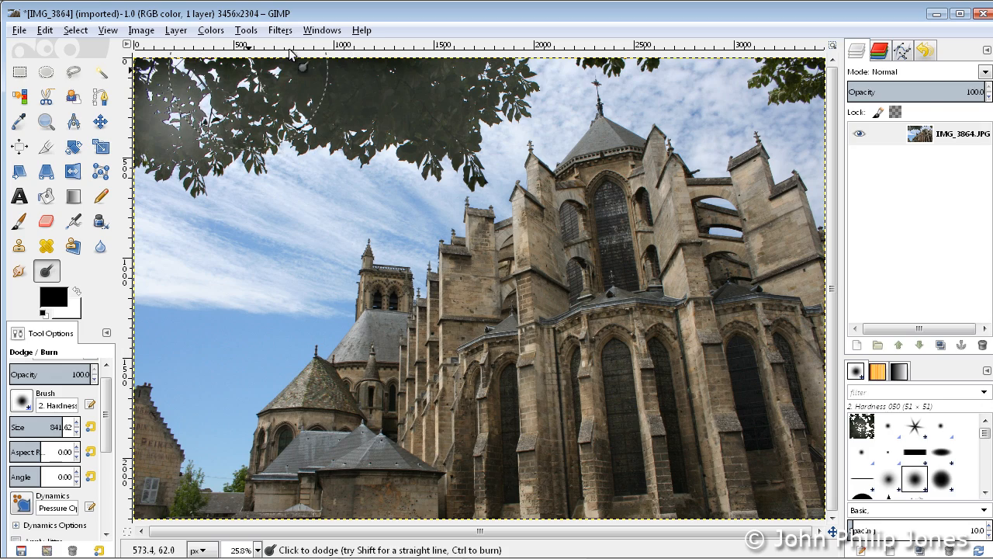
Reopen the View menu with zoom reported at 26%.
{"action": "left_click", "coordinate": [104, 30]}
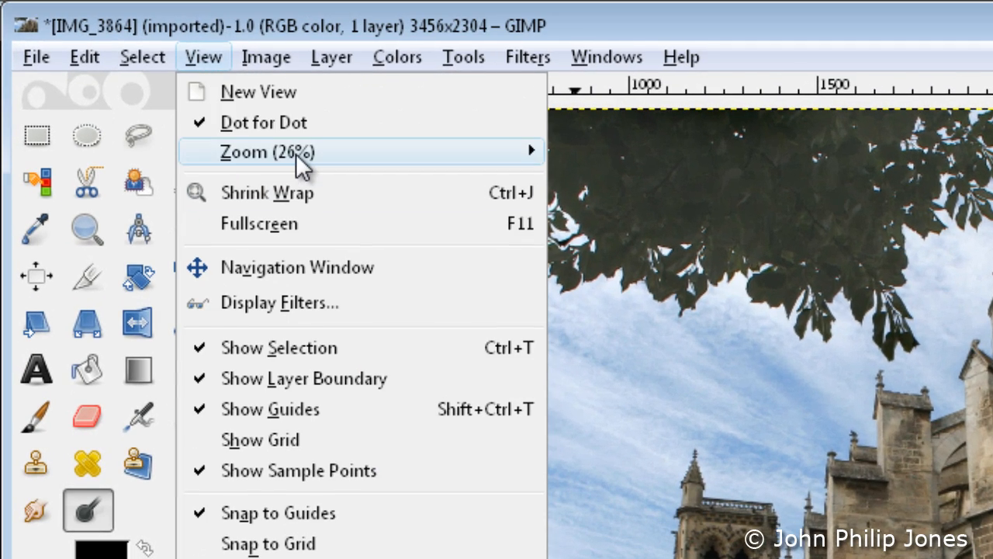